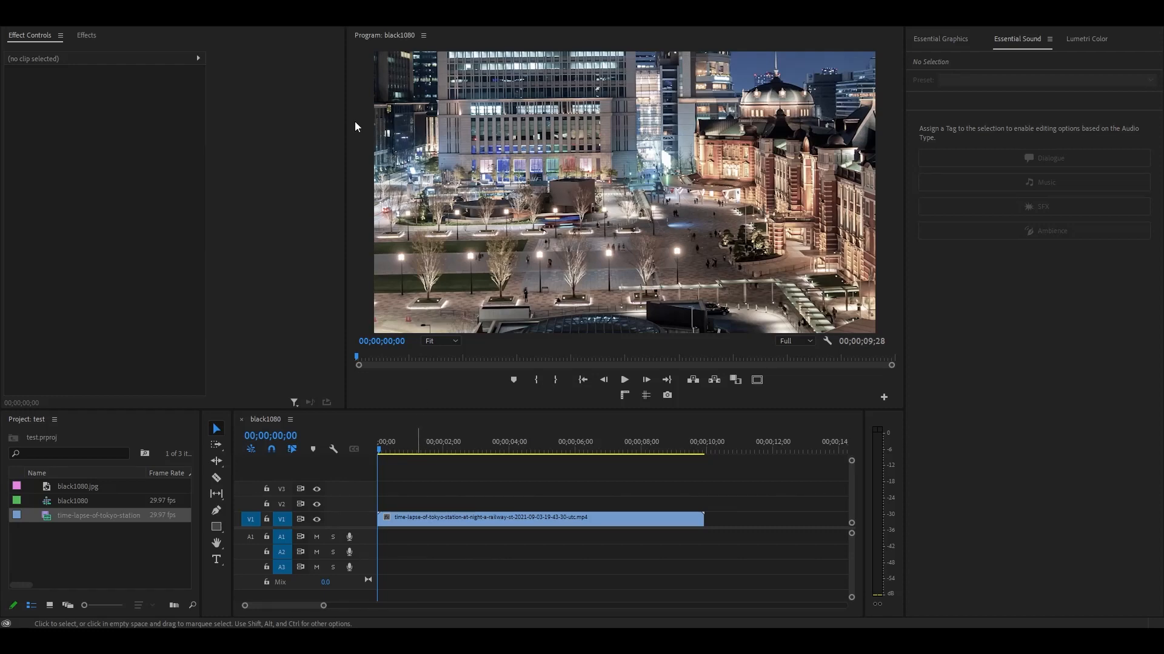
mouse_move(318, 82)
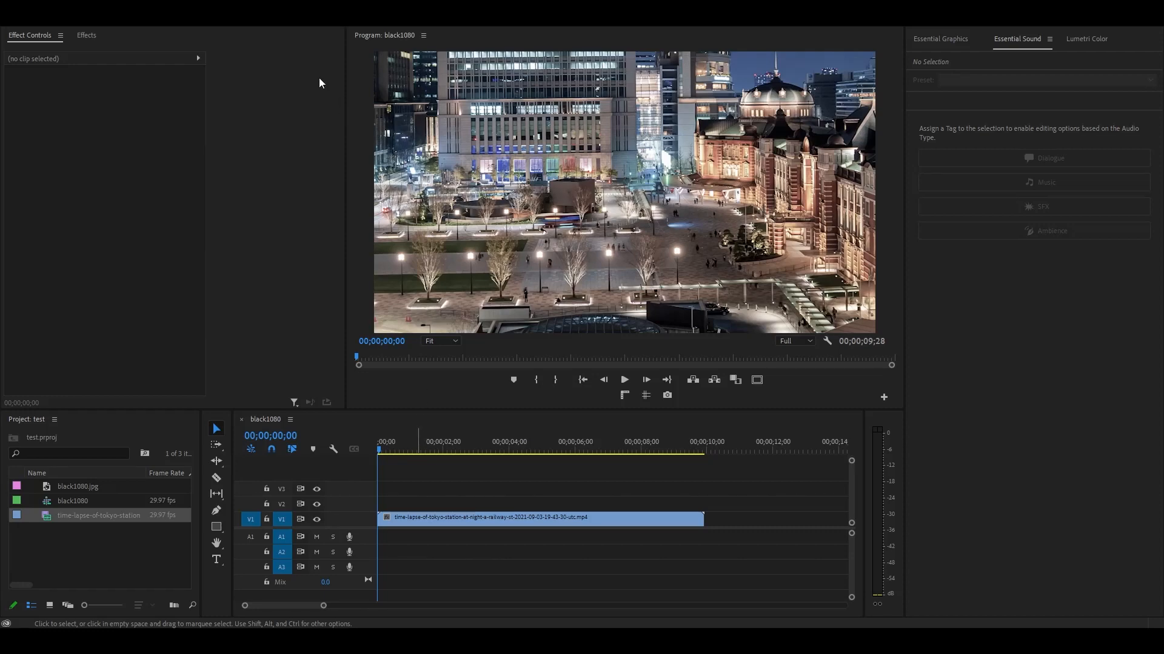
Find Lumetri Color in Effects and apply it to the Tokyo station timelapse clip.
text(lumetri)
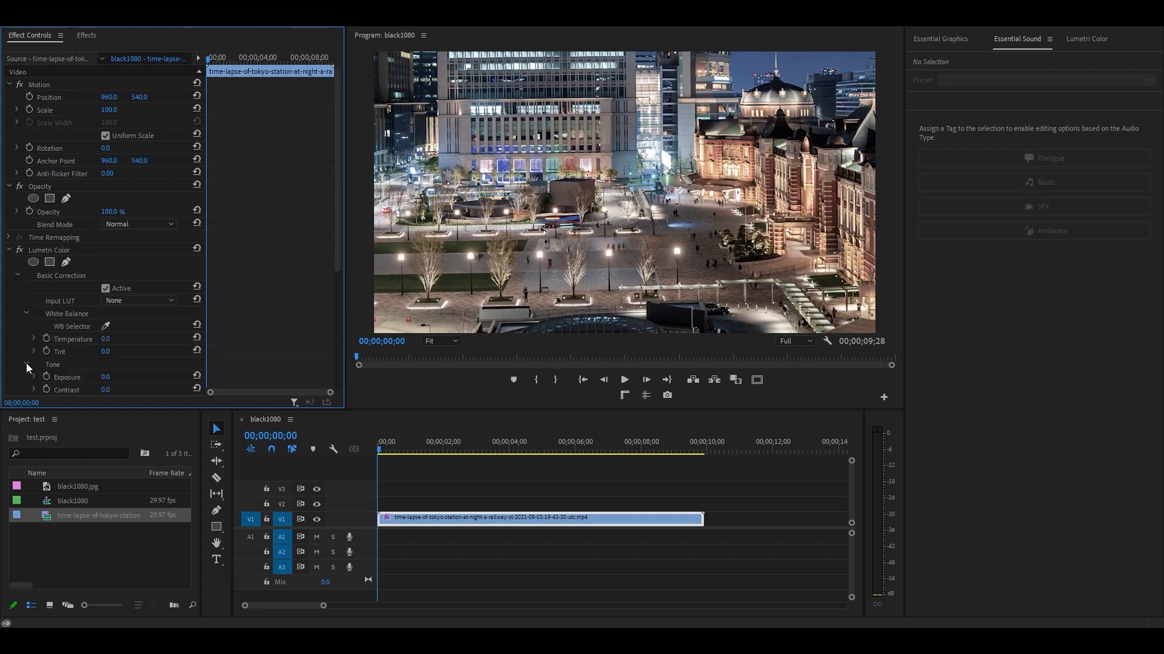
Set Basic Correction tone to Exposure 0.5, Highlights -10 and Shadows 70.
scroll(down, 3)
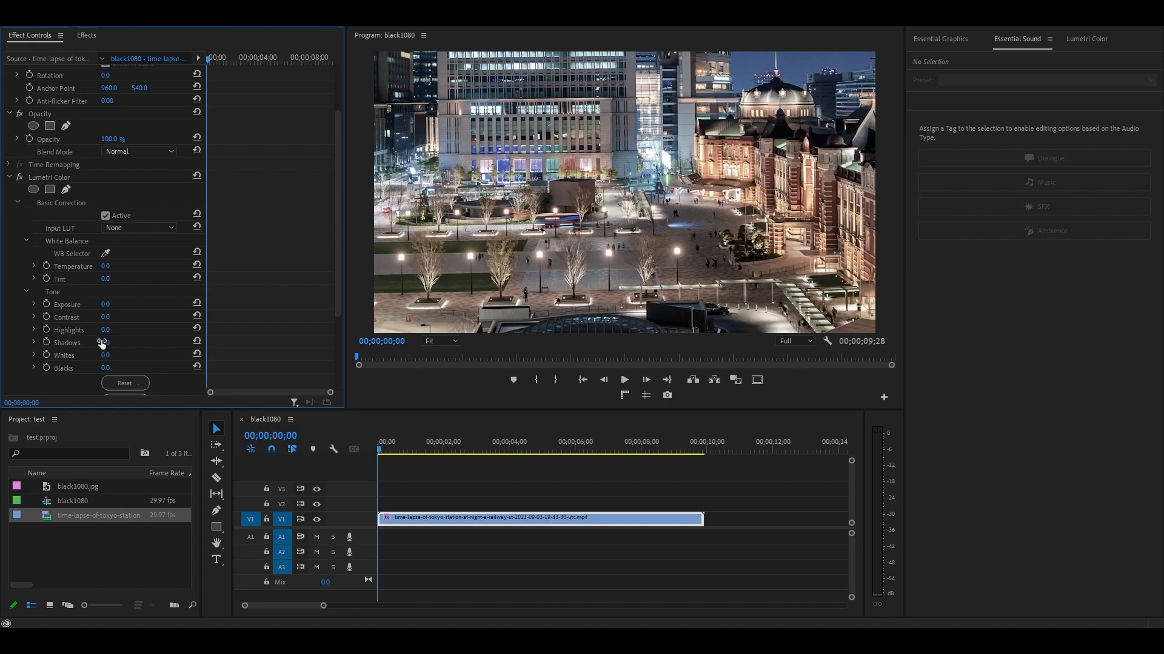
drag(102, 342, 148, 341)
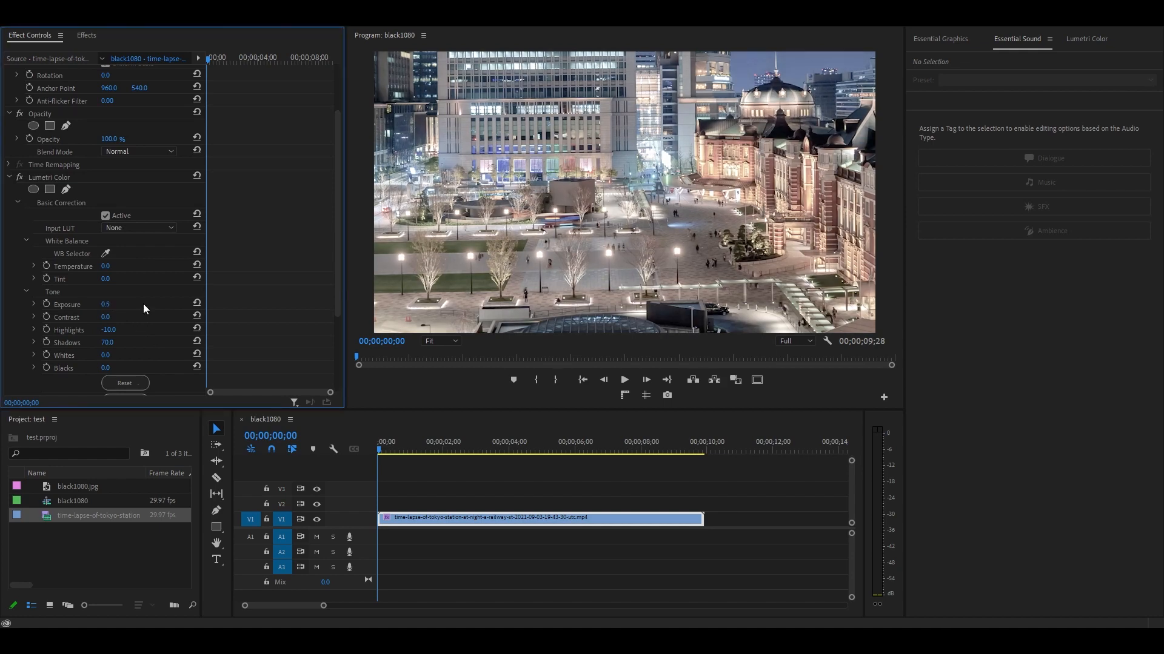
mouse_move(612, 98)
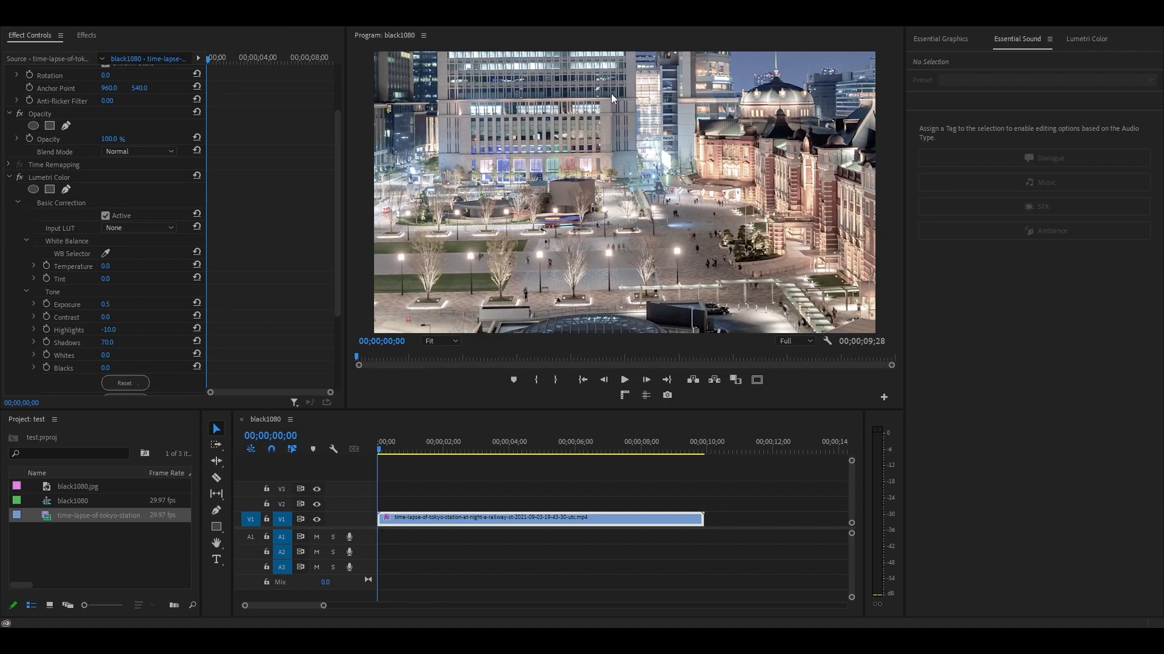
mouse_move(398, 141)
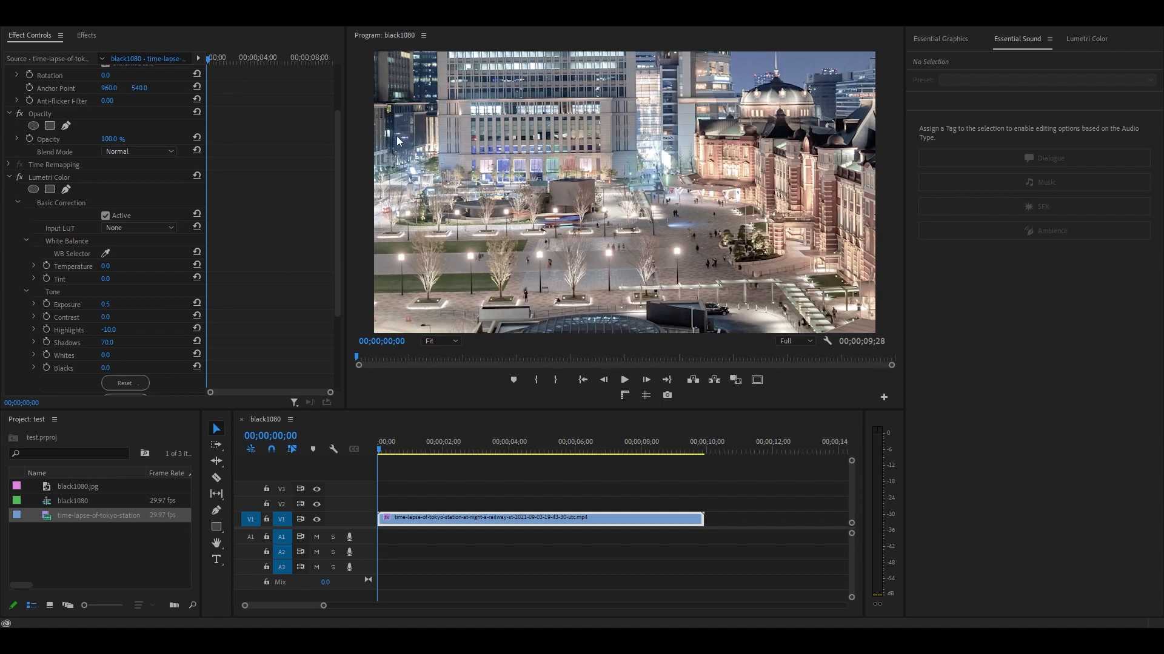
mouse_move(151, 313)
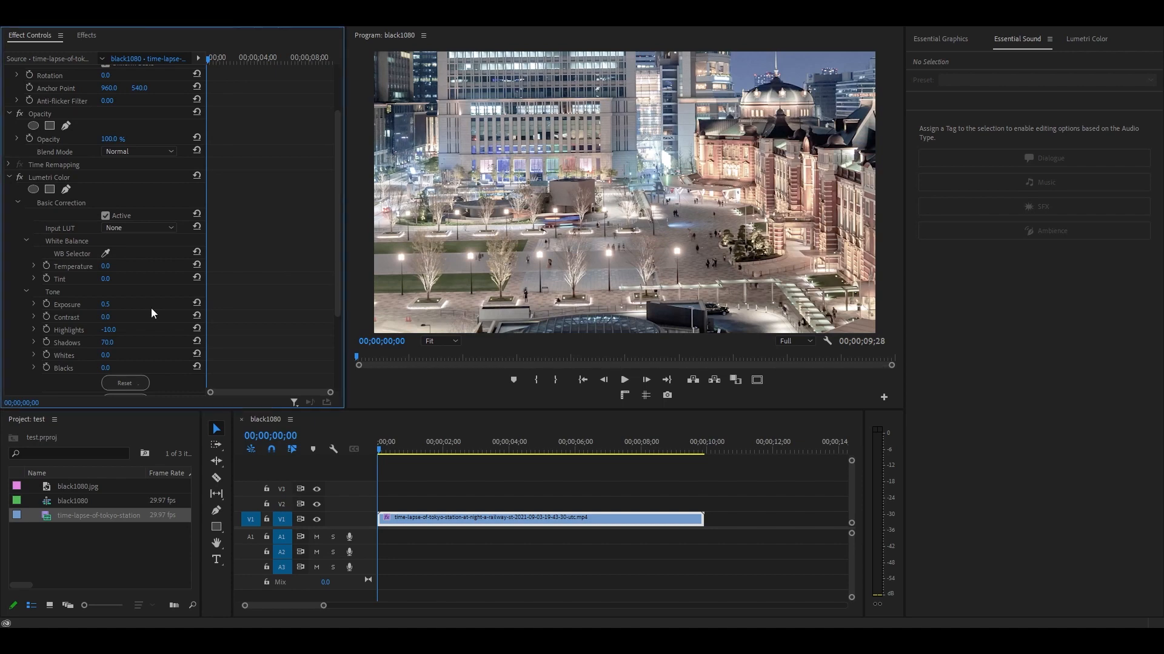
Set Creative adjustments Vibrance to 50 and Saturation to 150.
scroll(down, 3)
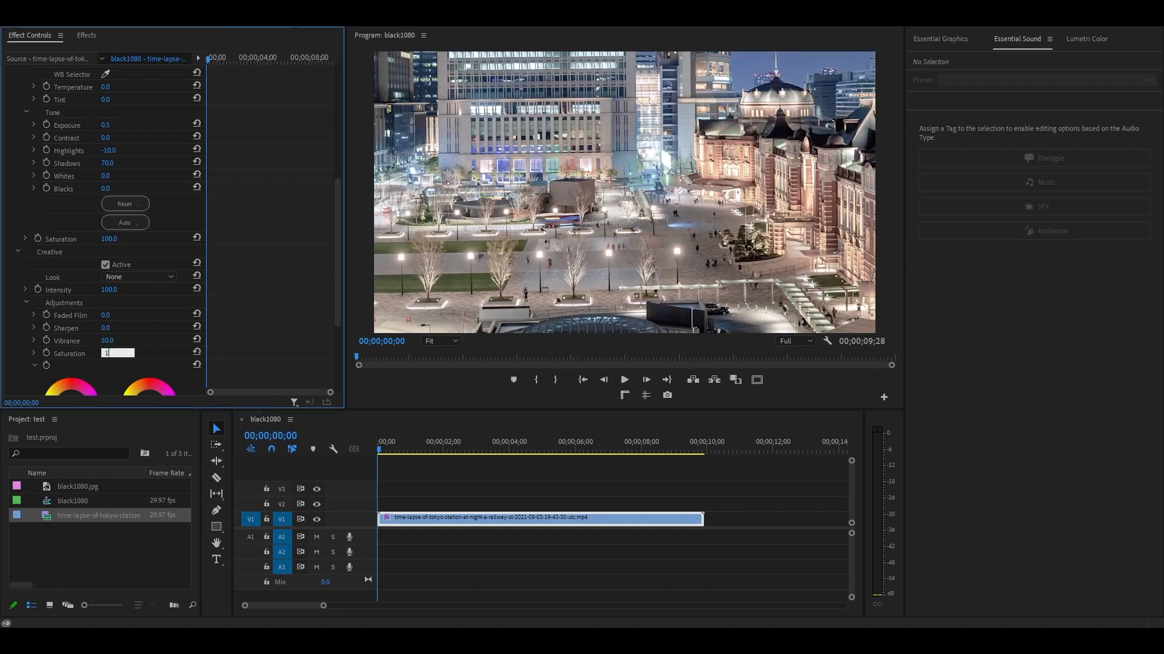
text(150)
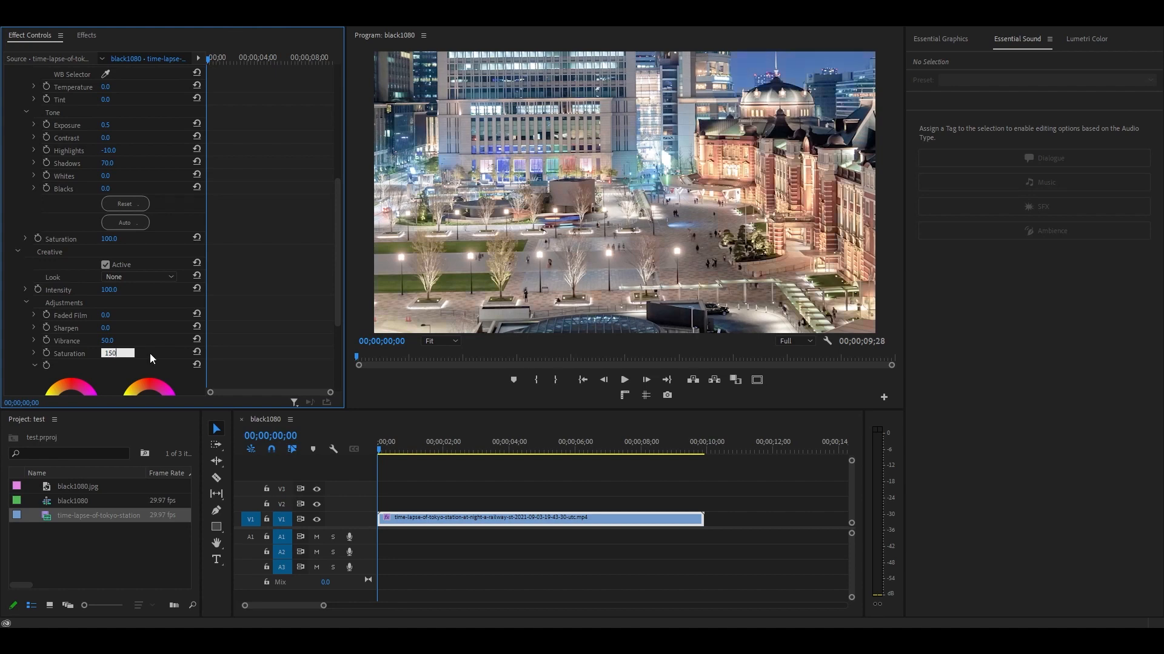
key(Enter)
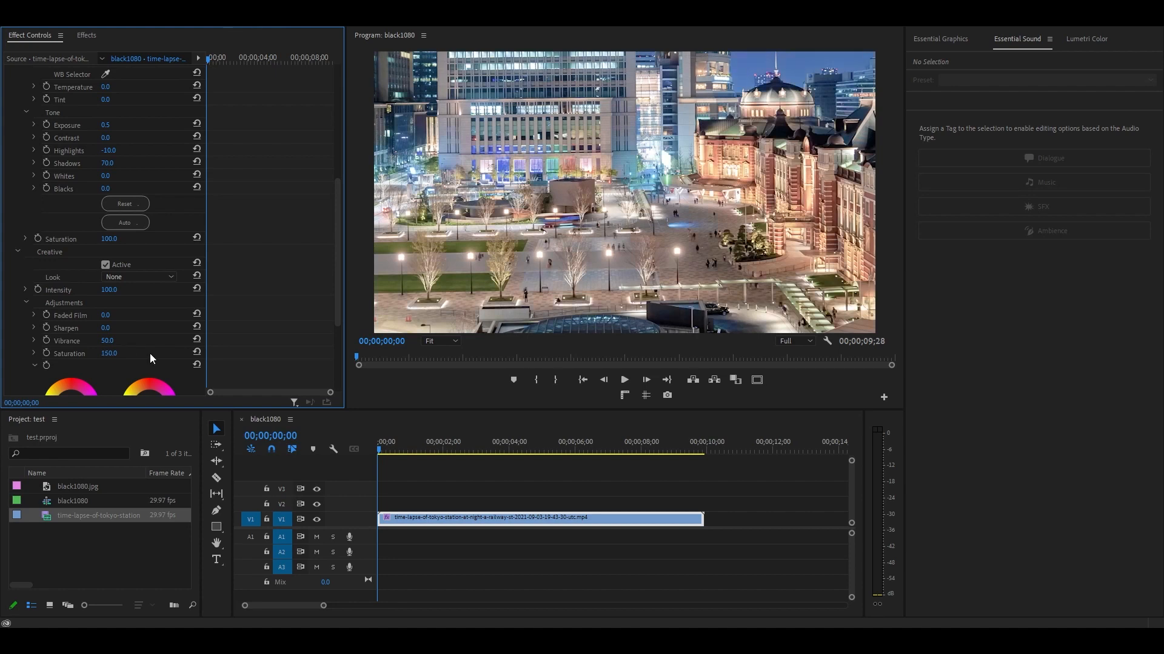